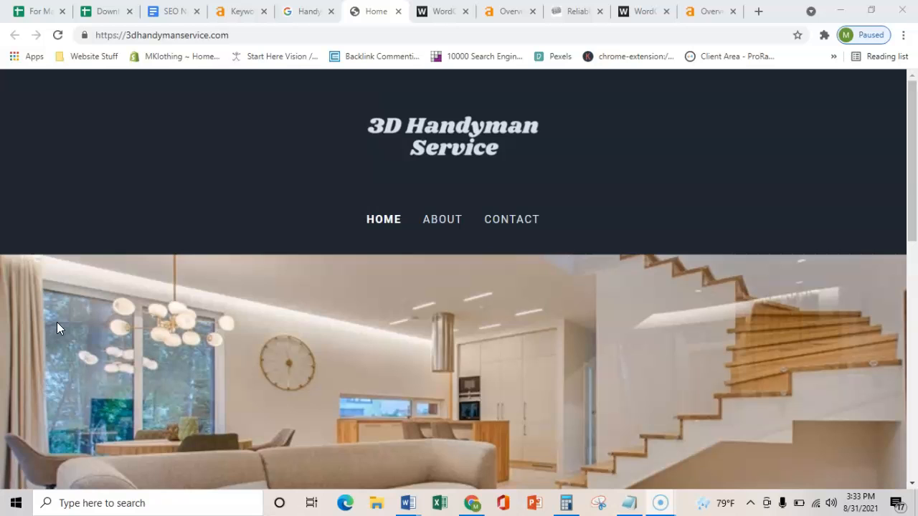
mouse_move(60, 325)
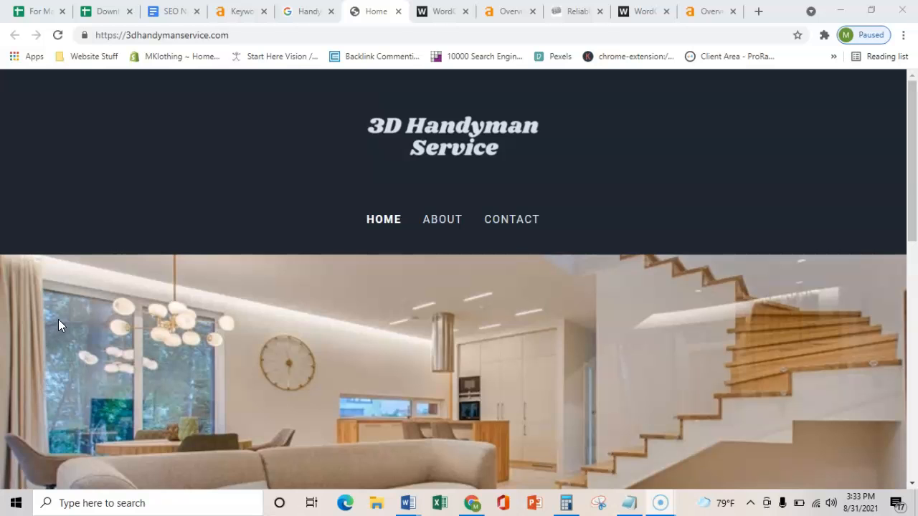
mouse_move(260, 108)
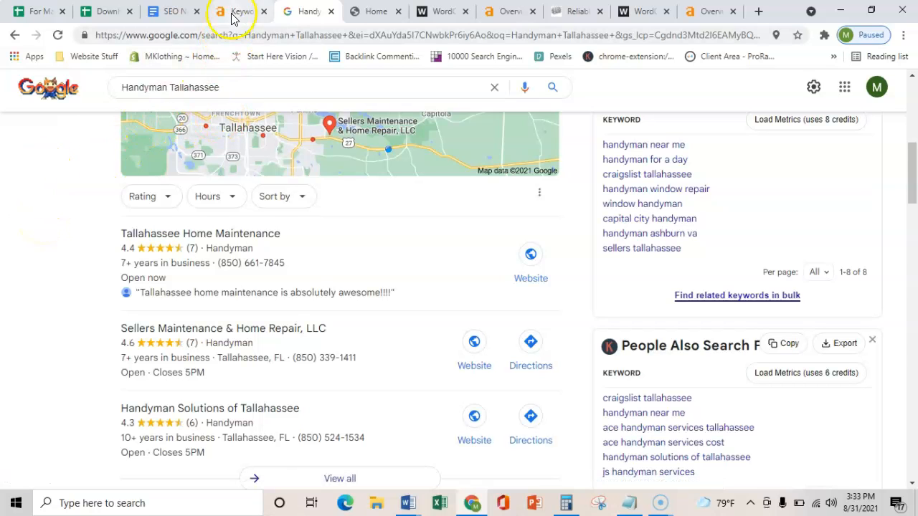
Step: Show the Tallahassee handyman keyword group notes totalling 430 searches at KD 1
left_click(241, 11)
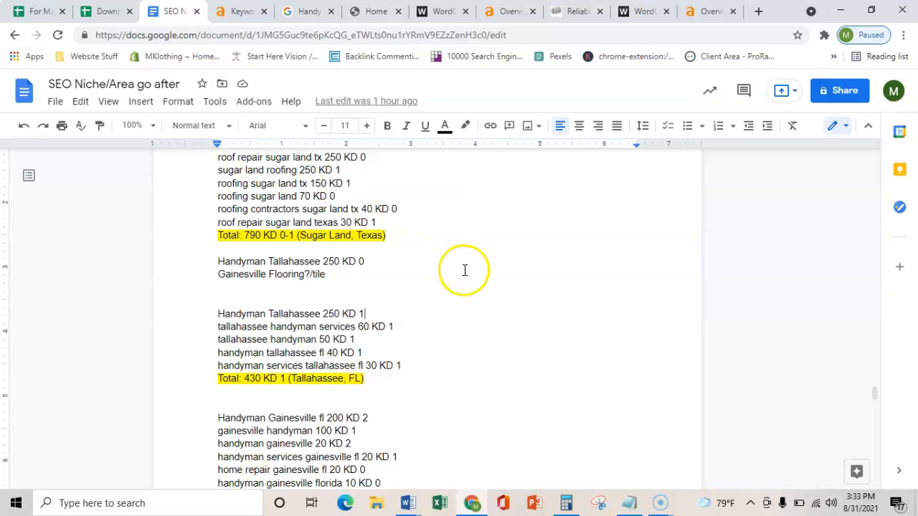
left_click(373, 11)
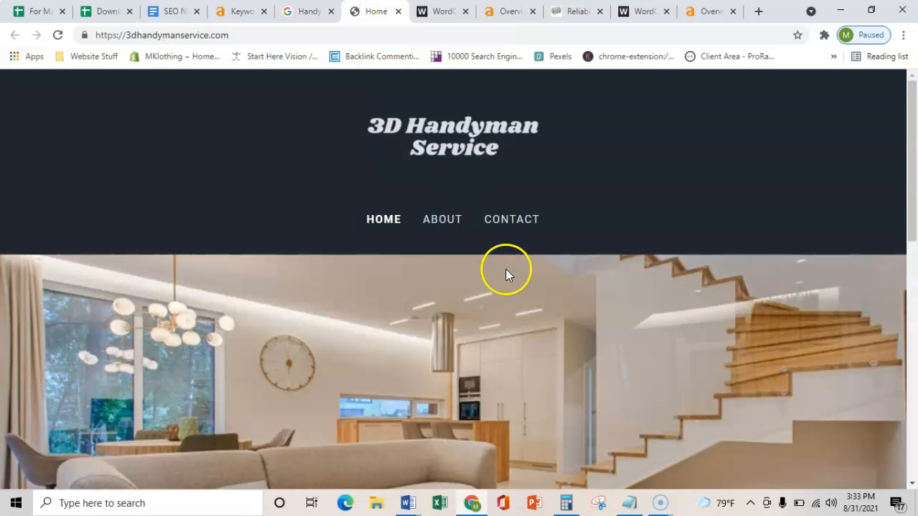
scroll("down", 3)
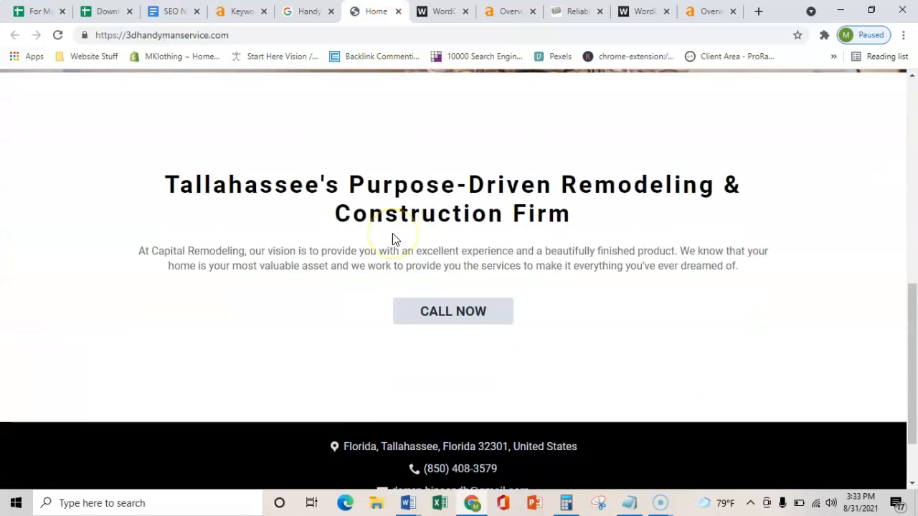
scroll("down", 3)
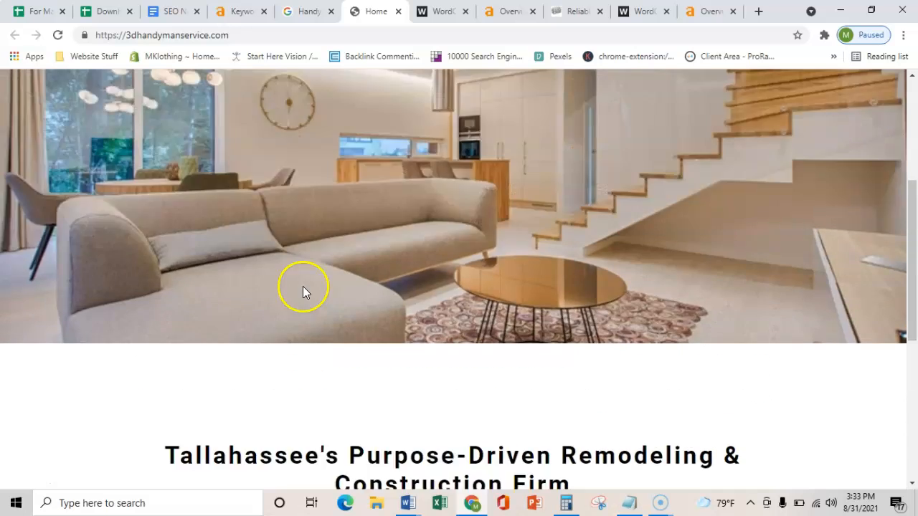
left_click(172, 12)
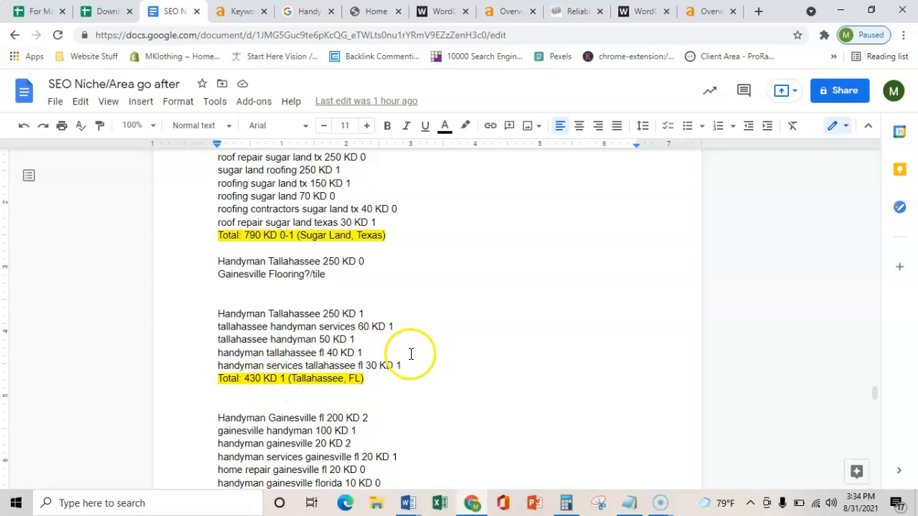
mouse_move(261, 385)
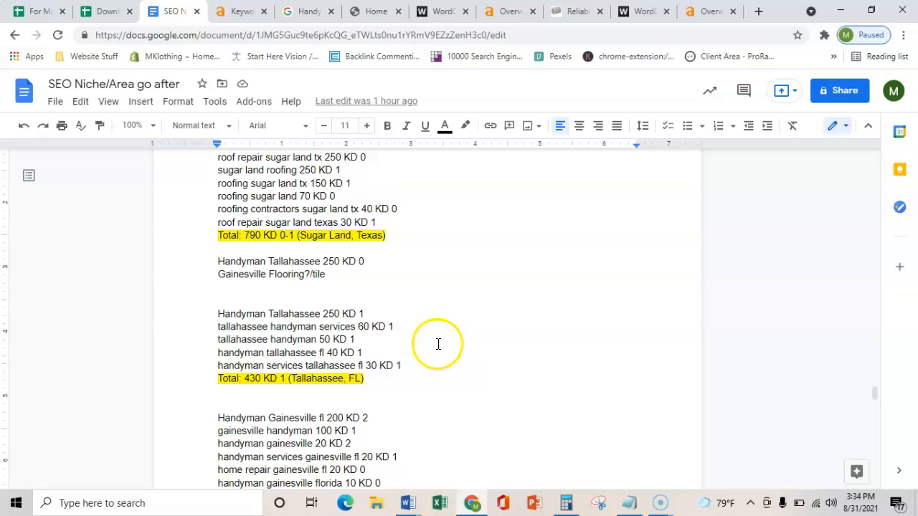
mouse_move(418, 341)
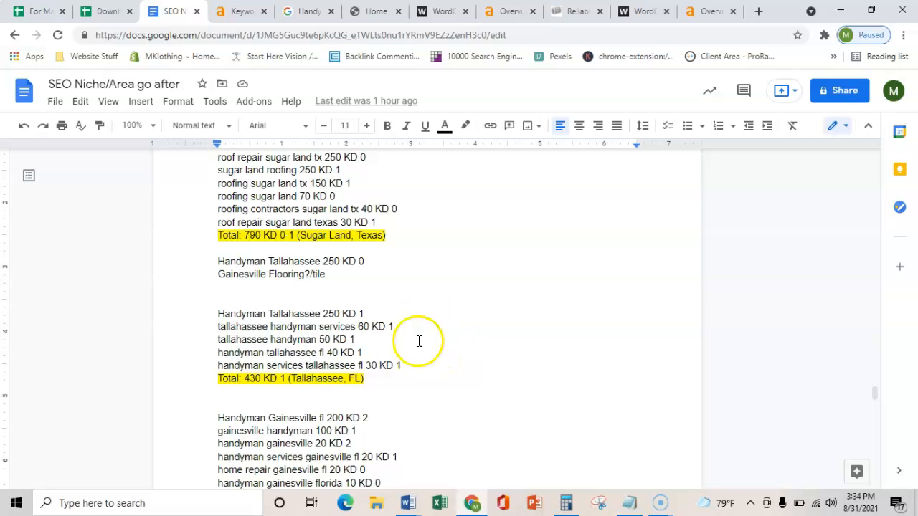
mouse_move(459, 366)
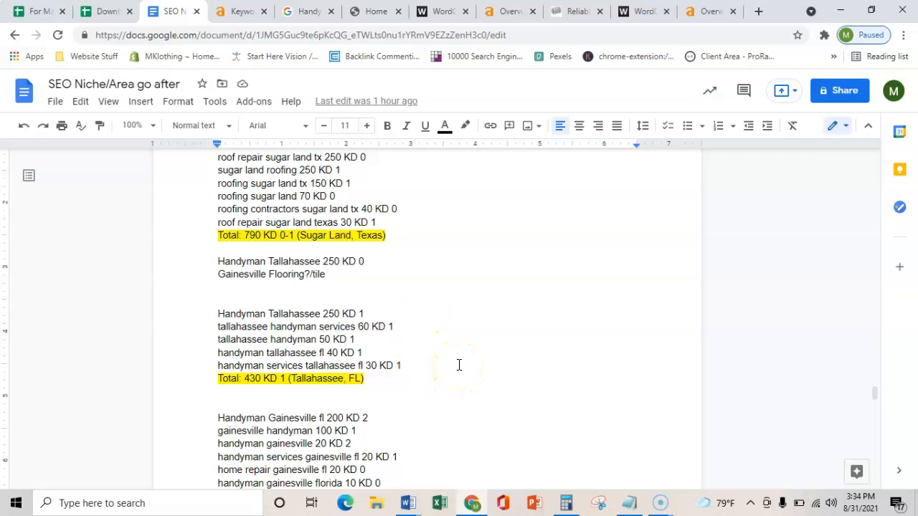
Step: Compute 430 × 0.05 = 21.5 in Calculator, then return to the 3dhandymanservice.com homepage
left_click(565, 502)
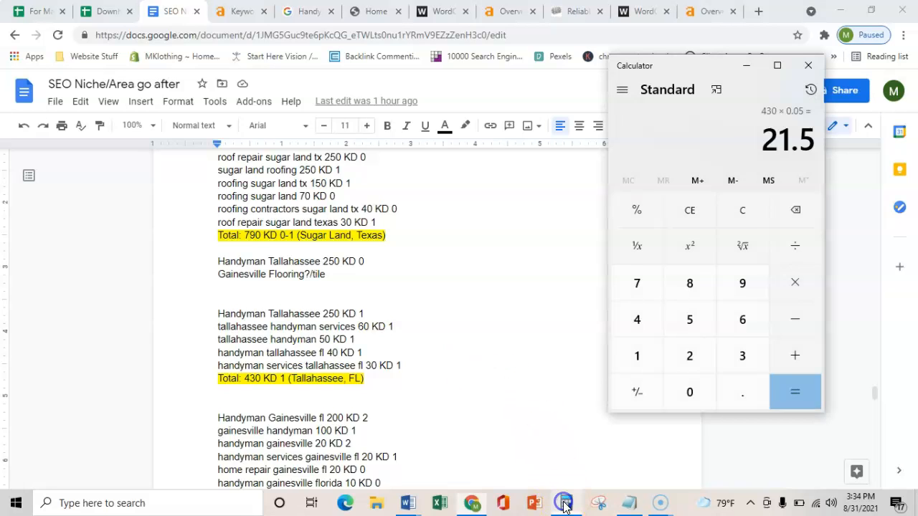
mouse_move(548, 108)
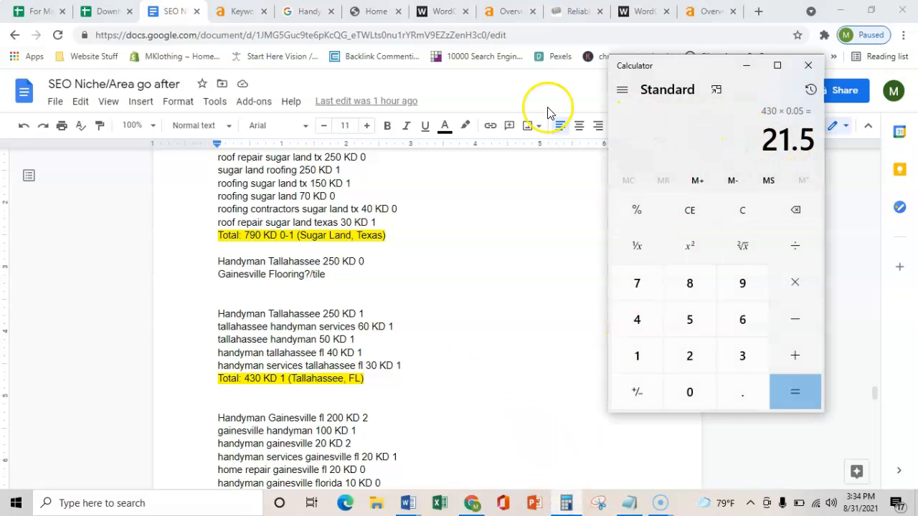
left_click(376, 12)
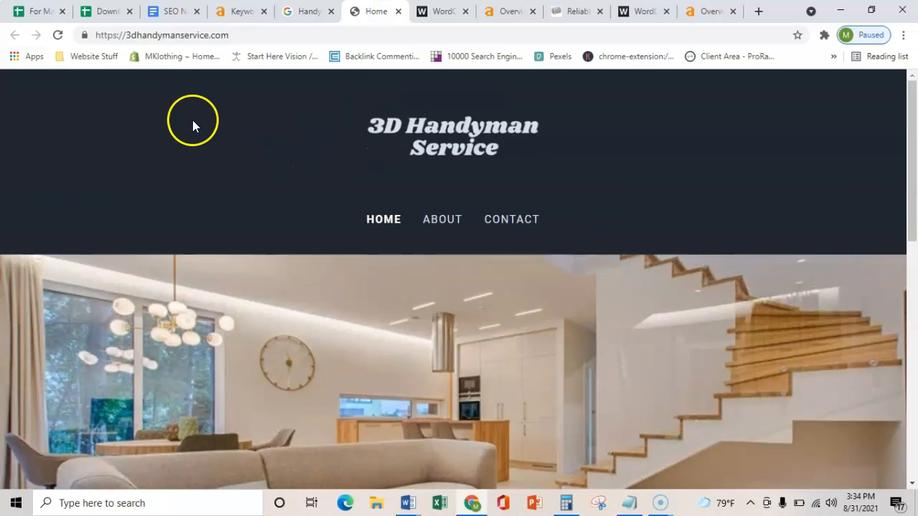
mouse_move(241, 224)
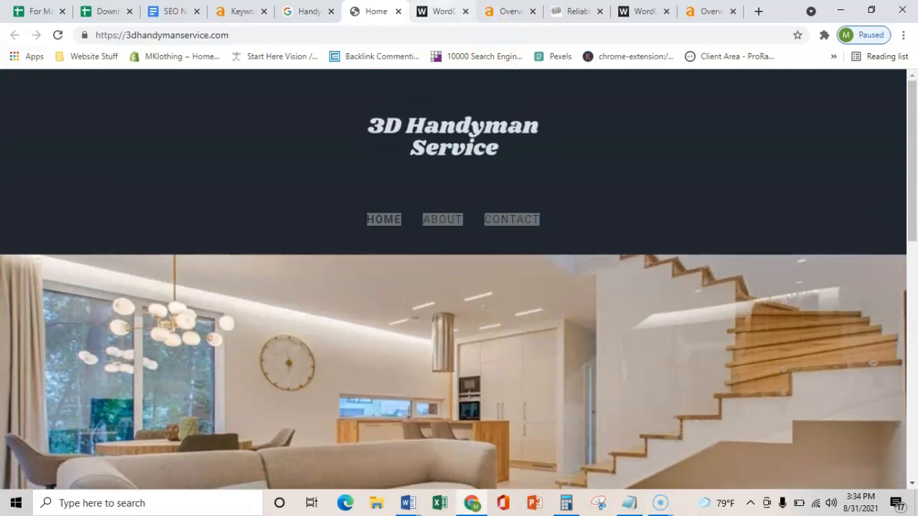
Step: Paste the homepage text into WordCounter, reporting 66 words and 449 characters
left_click(441, 12)
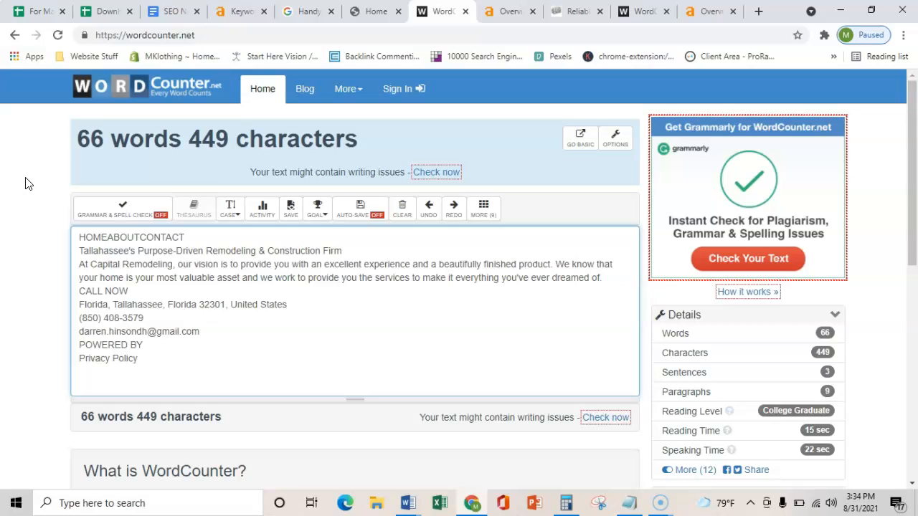
left_click(138, 359)
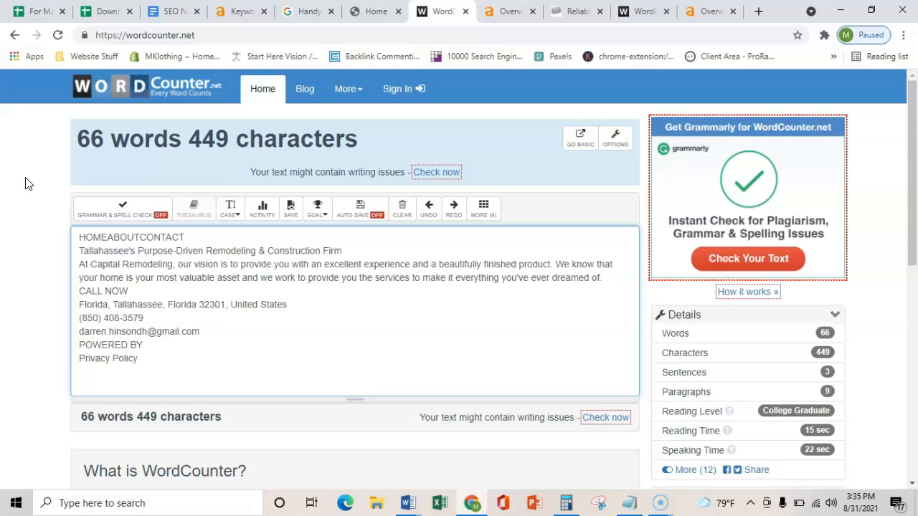
Step: Review Ahrefs matching terms for 'handyman tallahassee' (55 keywords, 470 volume), then view sellersmaintenance.com
left_click(137, 359)
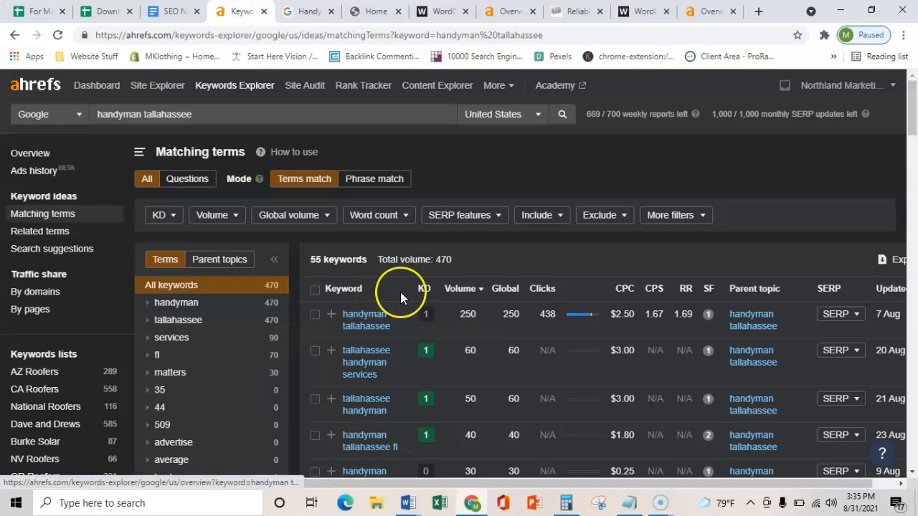
mouse_move(393, 345)
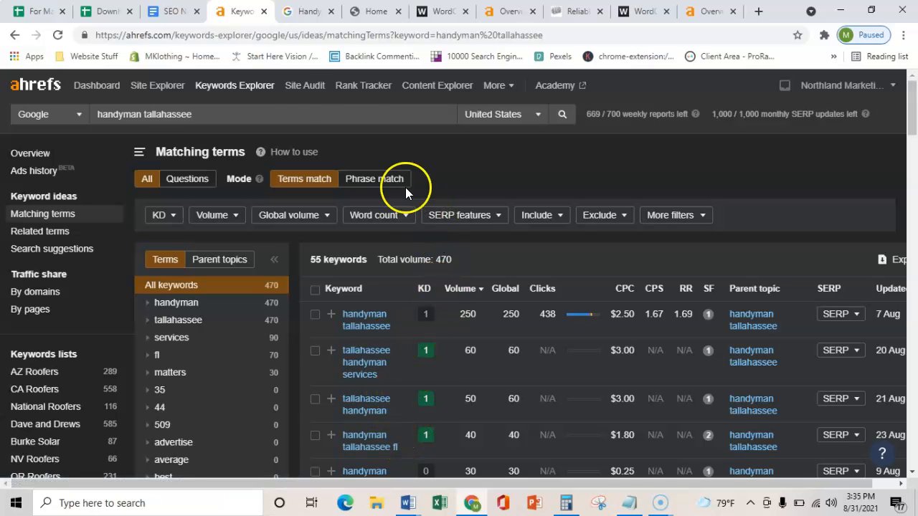
left_click(307, 11)
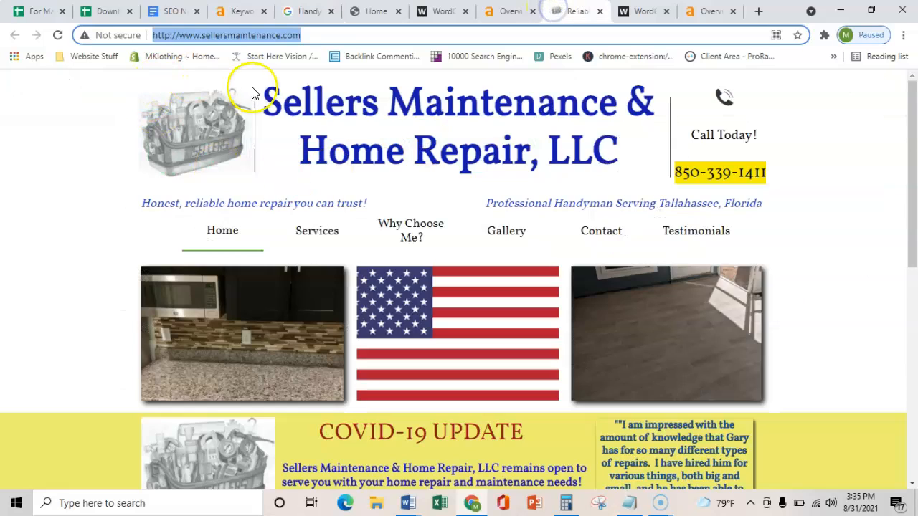
Step: Show the Sellers Maintenance page text count of 271 words and 1,723 characters in WordCounter
left_click(642, 12)
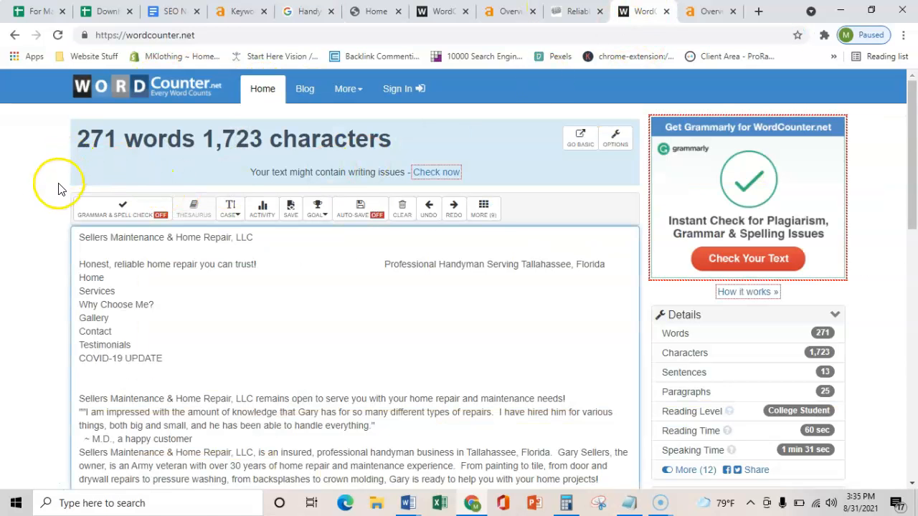
mouse_move(30, 253)
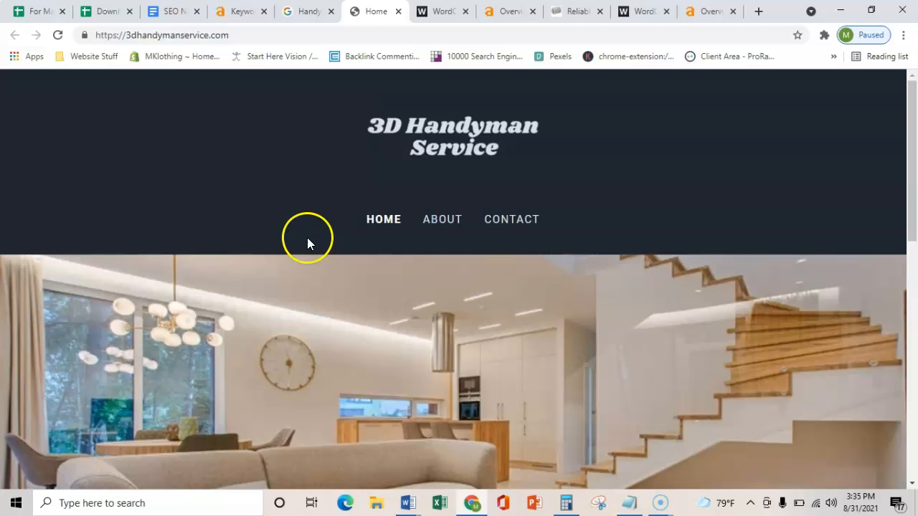
mouse_move(261, 50)
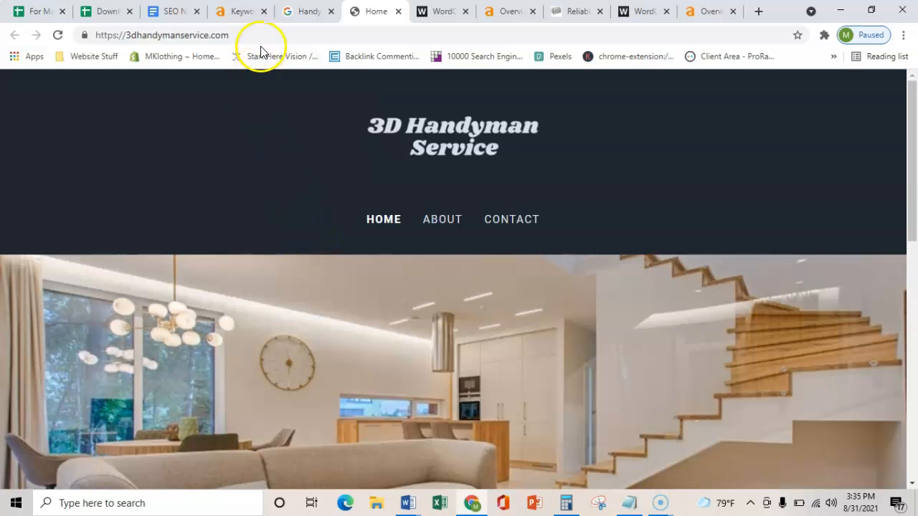
mouse_move(207, 187)
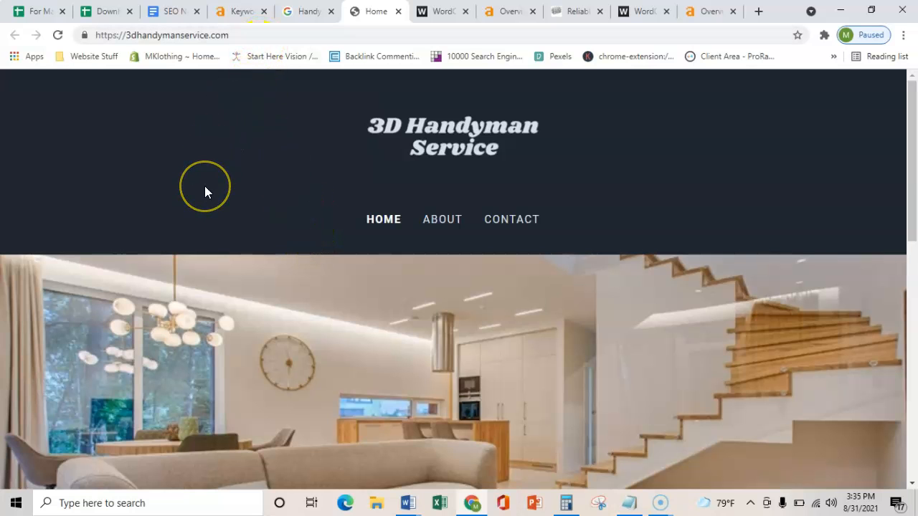
Step: Review Ahrefs Site Explorer overview for 3dhandymanservice.com: DR 0, no backlinks, 0 organic keywords
scroll("down", 3)
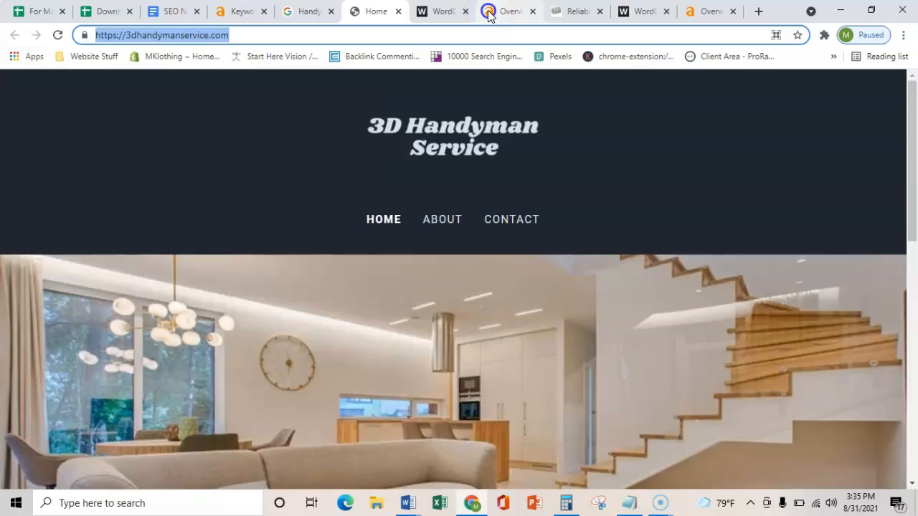
left_click(509, 12)
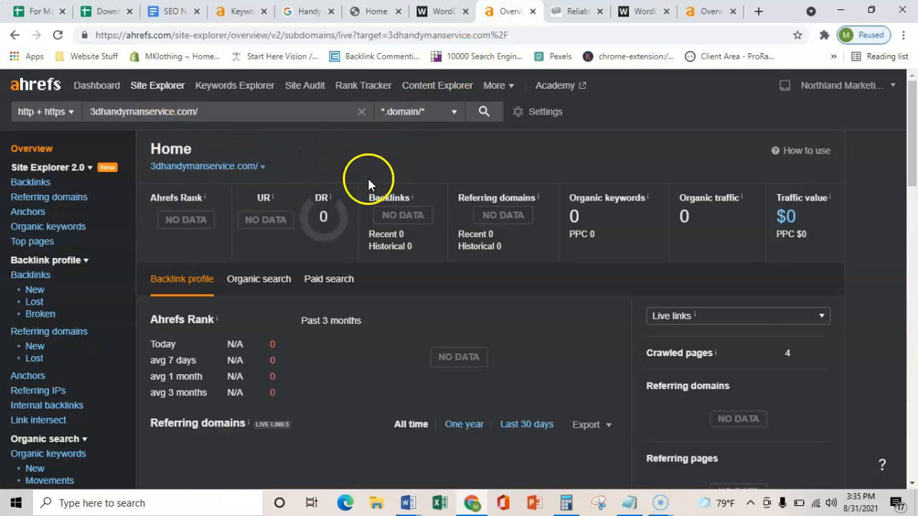
mouse_move(347, 171)
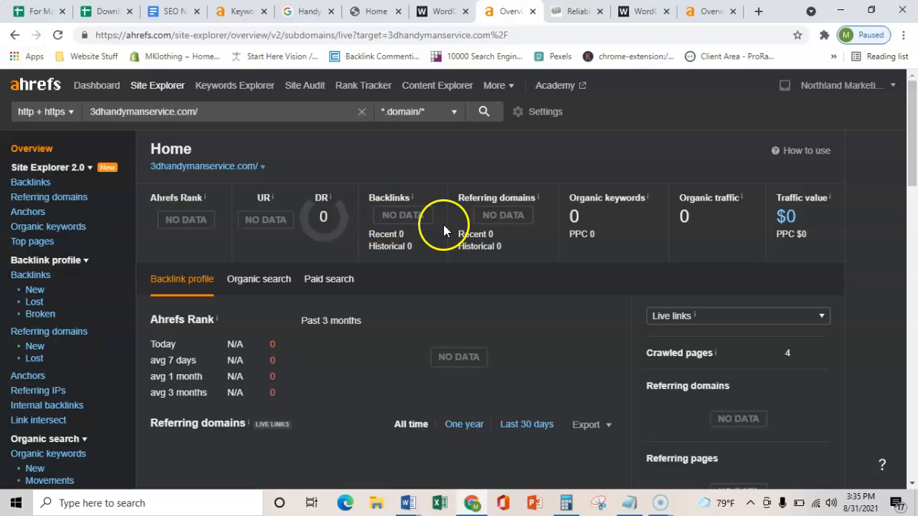
mouse_move(342, 212)
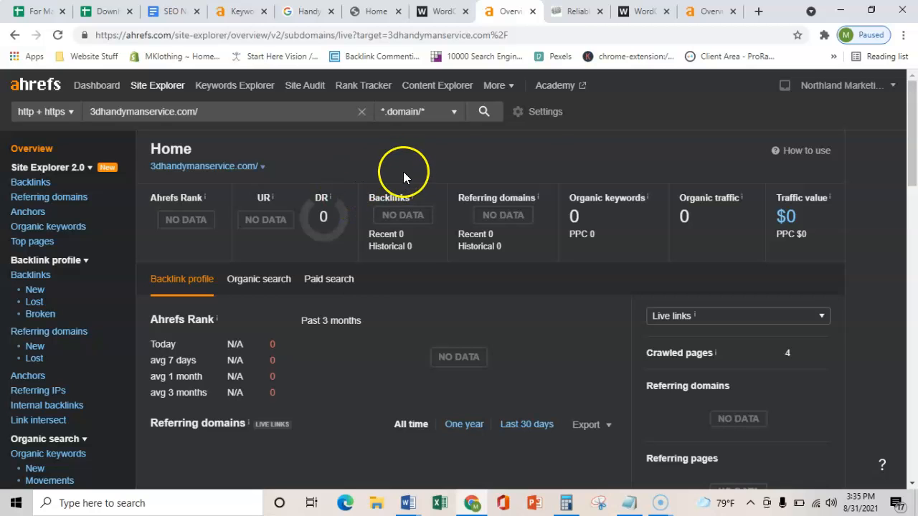
mouse_move(341, 163)
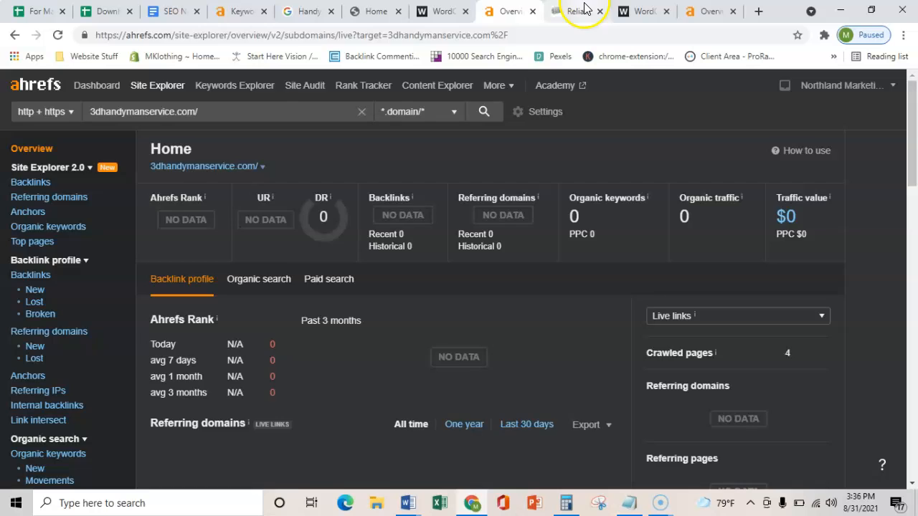
left_click(574, 12)
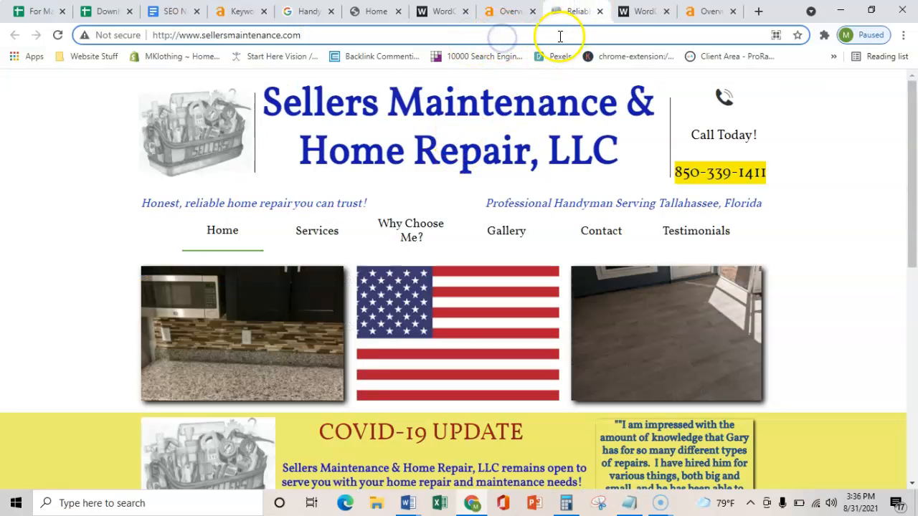
left_click(709, 11)
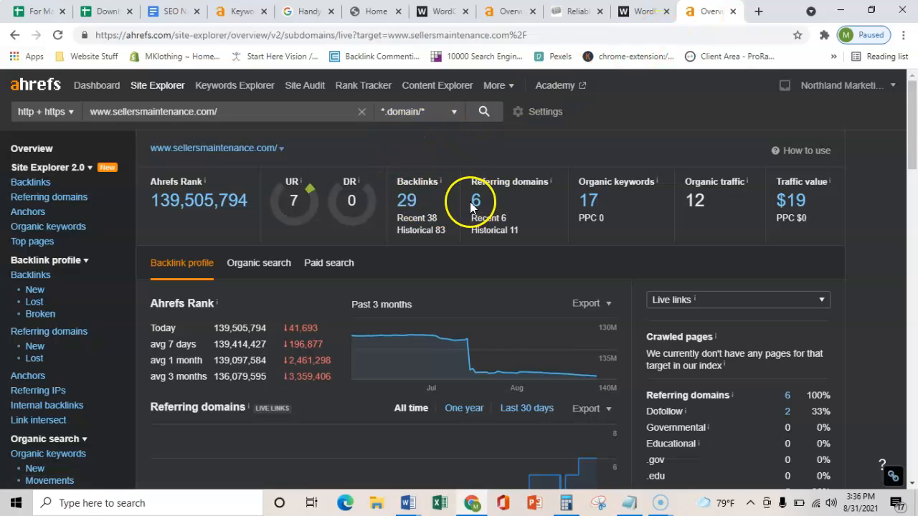
mouse_move(310, 189)
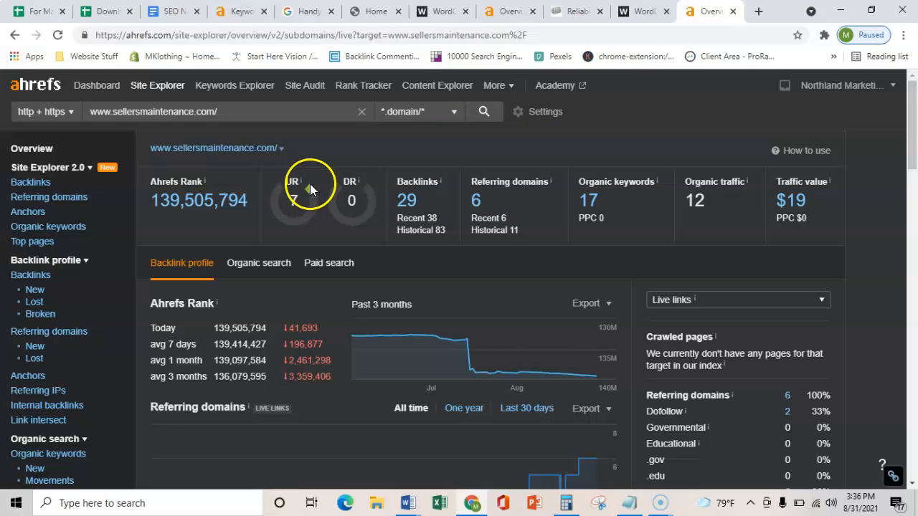
mouse_move(350, 195)
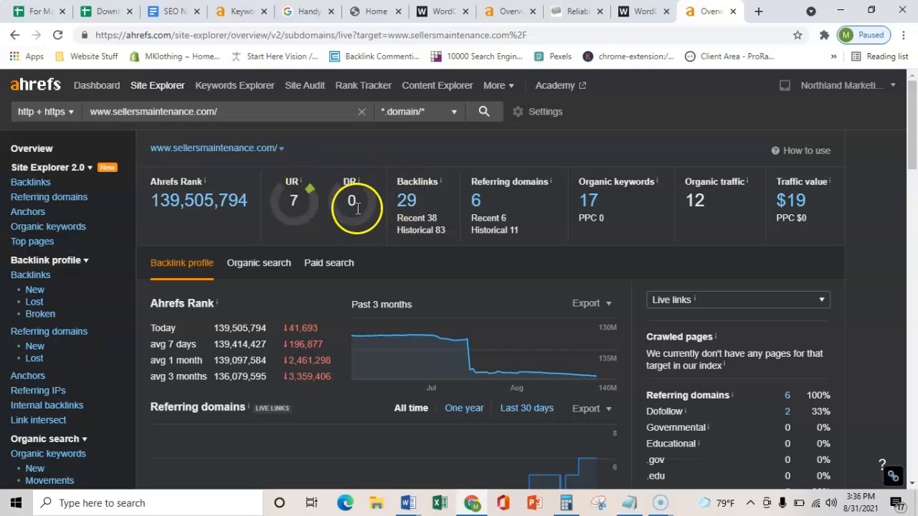
mouse_move(347, 214)
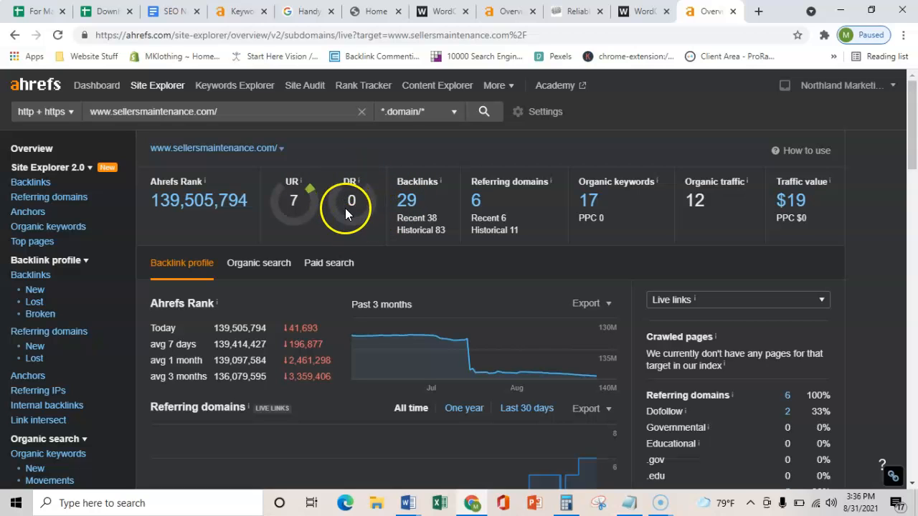
mouse_move(384, 203)
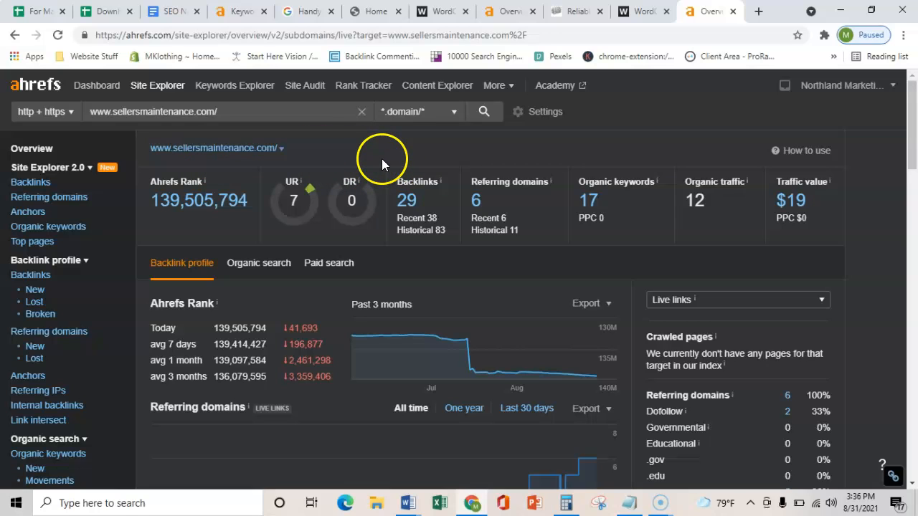
mouse_move(441, 11)
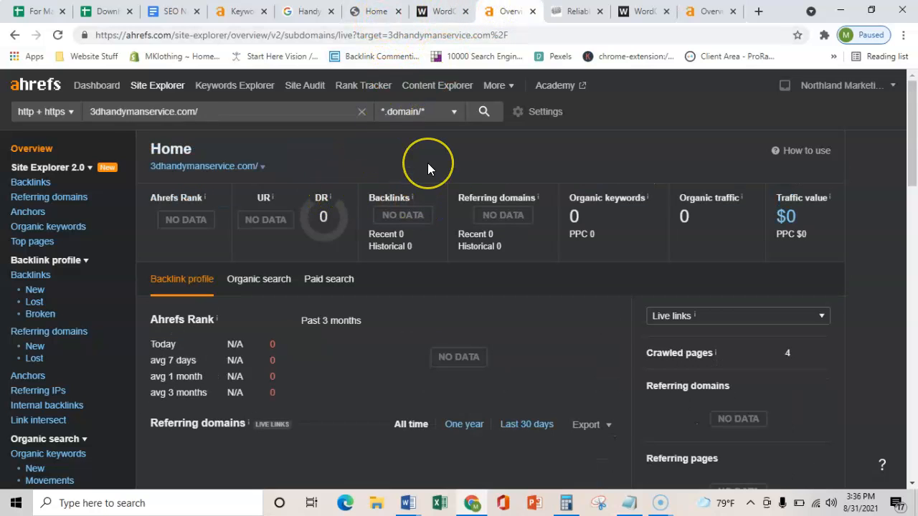
mouse_move(413, 175)
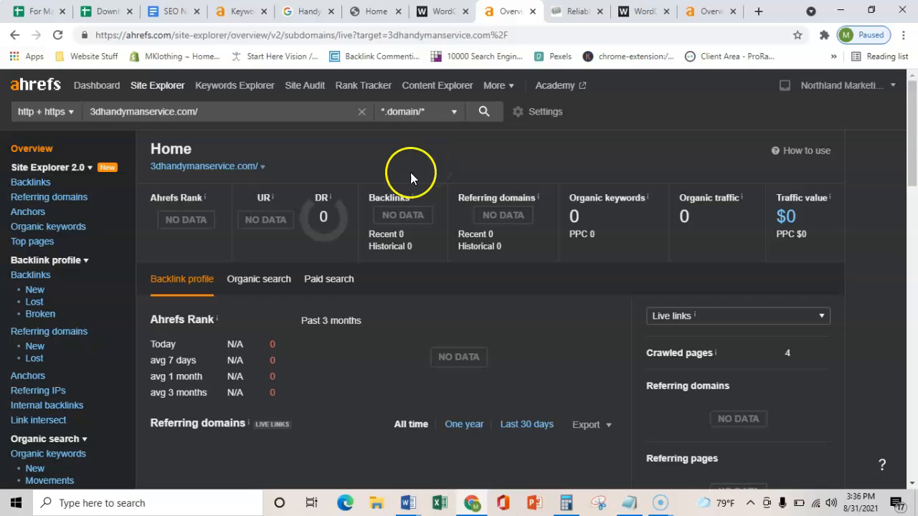
mouse_move(342, 237)
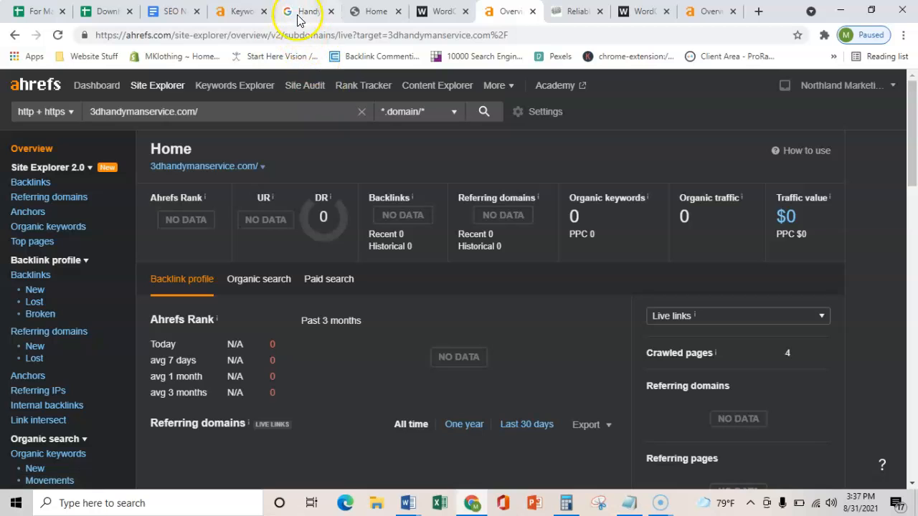
Step: Review the 'Handyman Tallahassee' Google map pack and MozBar link metrics, then dismiss the metrics panel
left_click(301, 11)
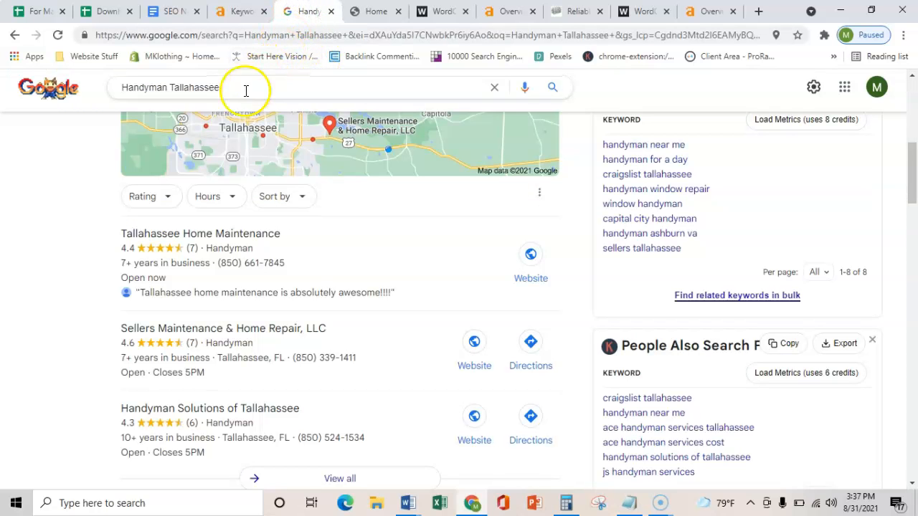
mouse_move(275, 224)
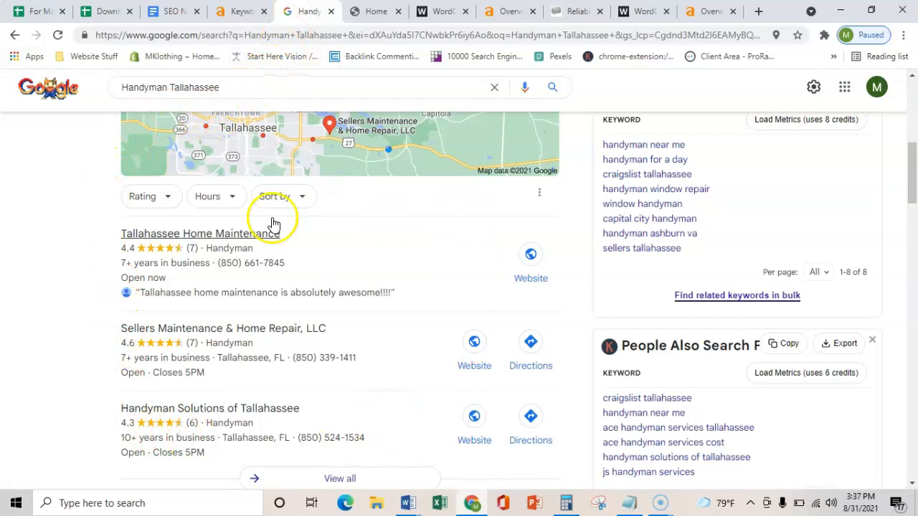
mouse_move(95, 384)
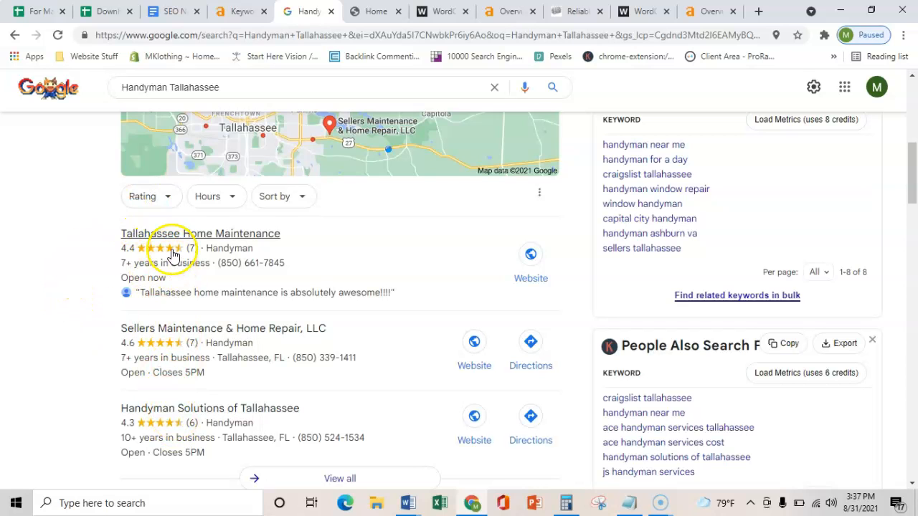
mouse_move(409, 250)
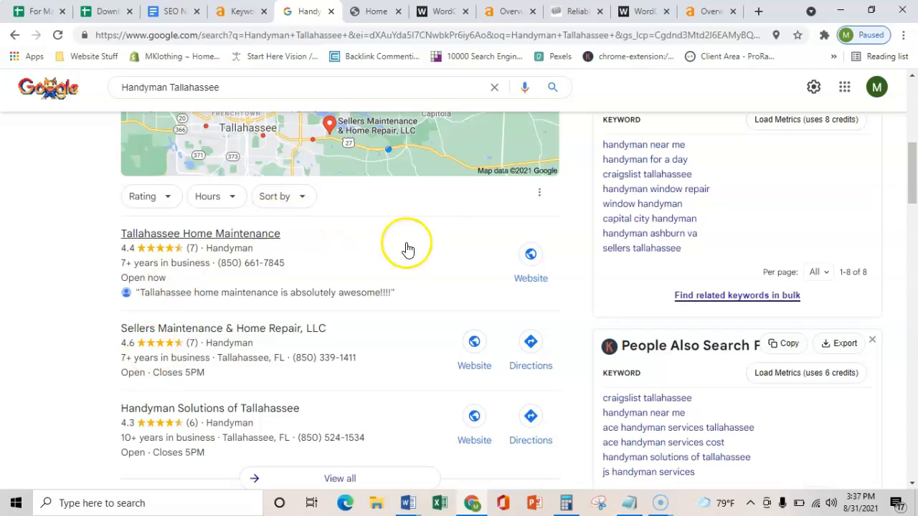
mouse_move(26, 244)
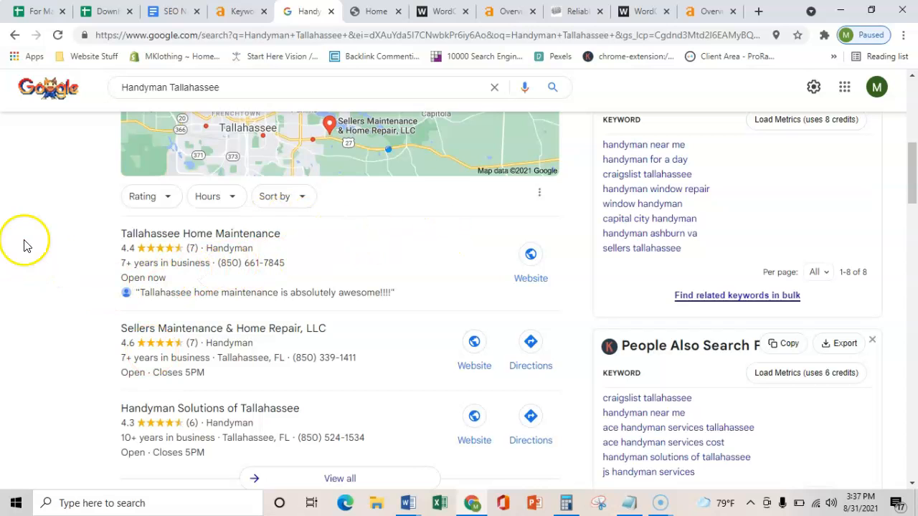
mouse_move(69, 230)
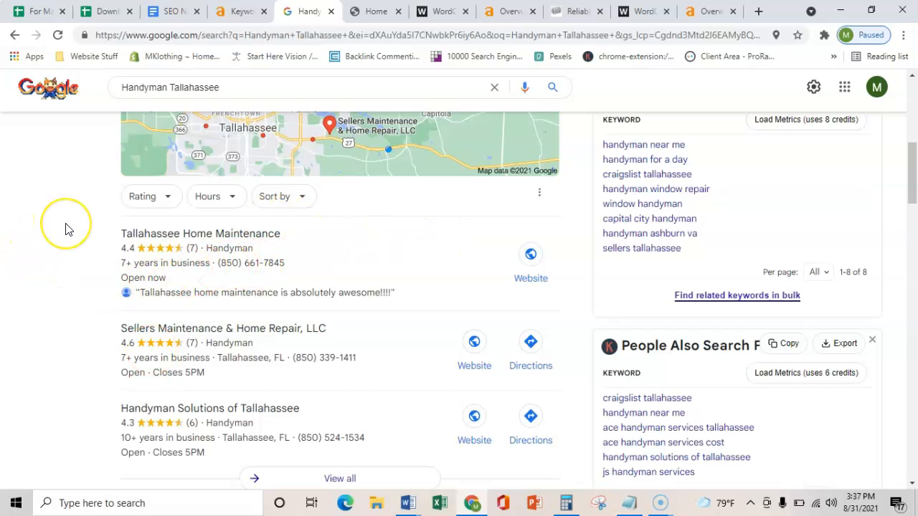
scroll("down", 3)
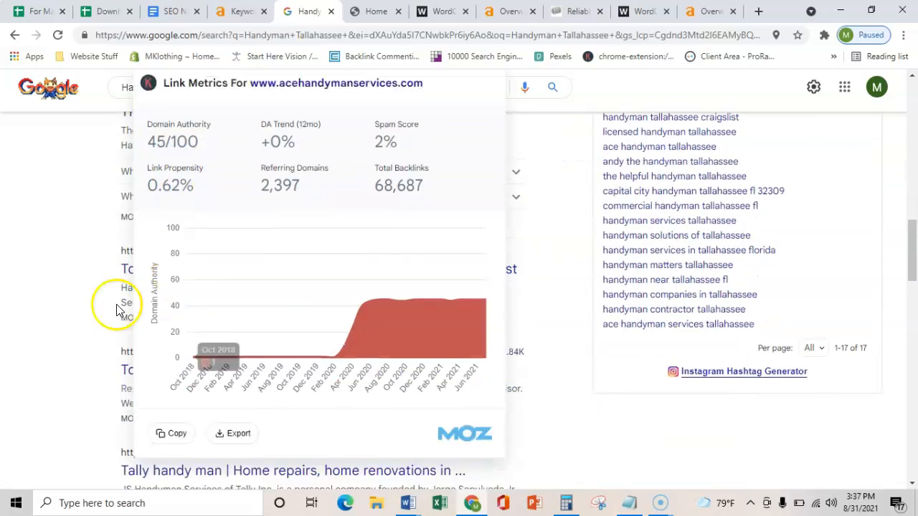
left_click(494, 87)
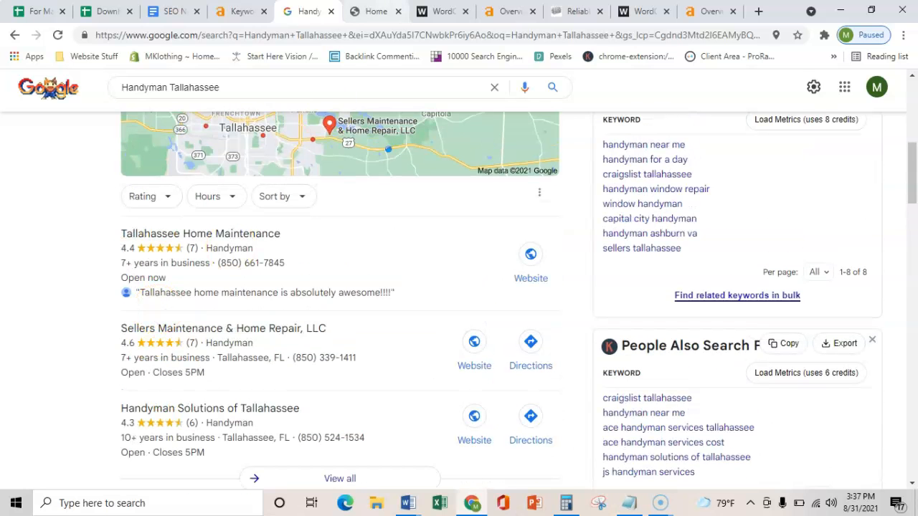
Step: Return to the 3dhandymanservice.com homepage and view its interior hero image
left_click(373, 11)
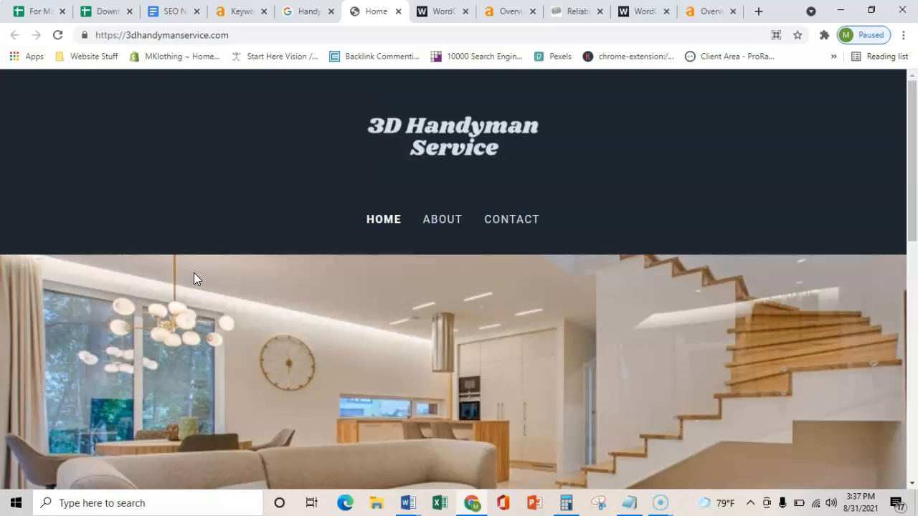
scroll("down", 3)
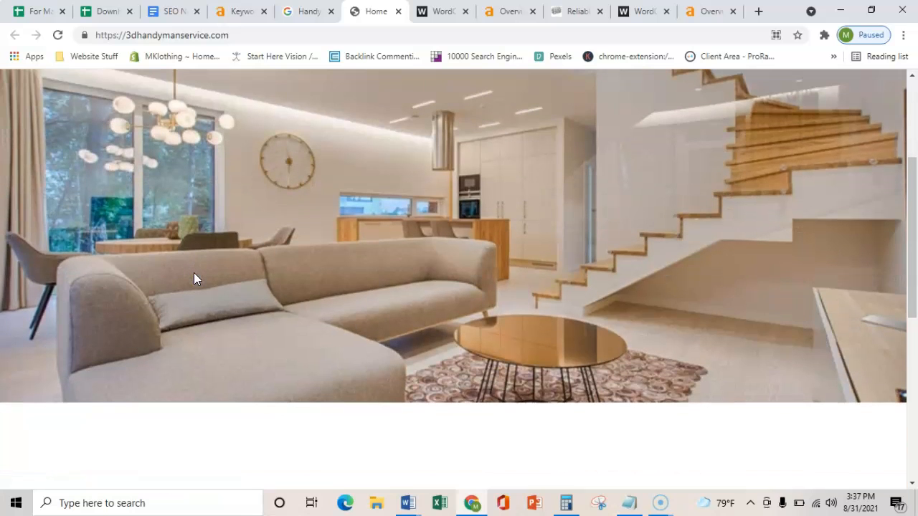